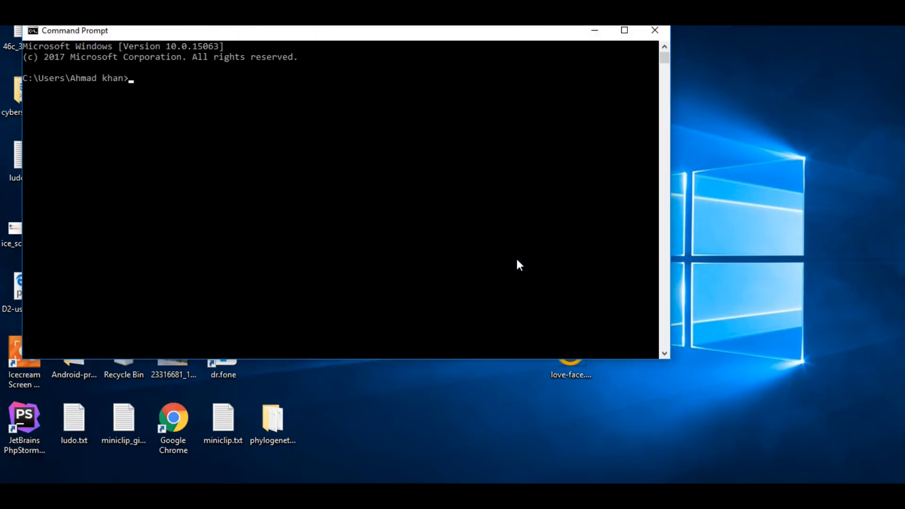
{"action": "type", "text": "cd Desktop"}
{"action": "type", "text": "cd phylogenetic-tree-generation"}
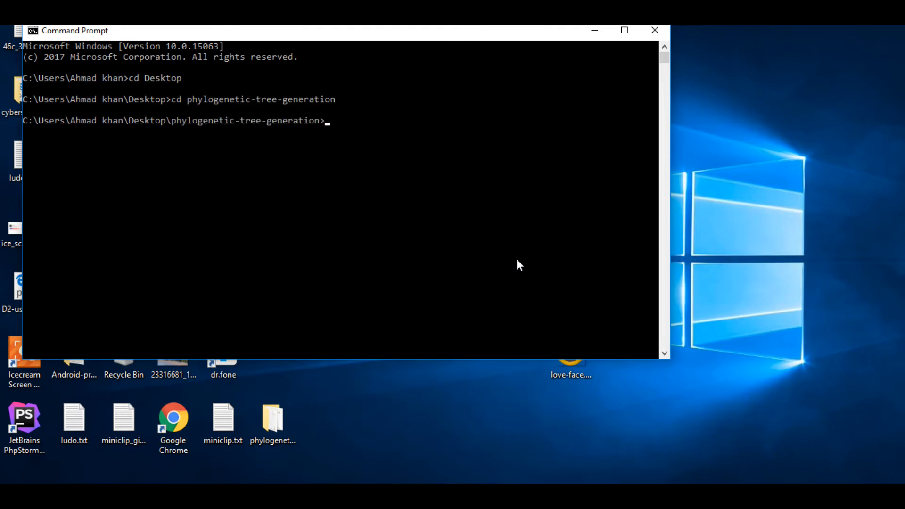
{"action": "type", "text": "python"}
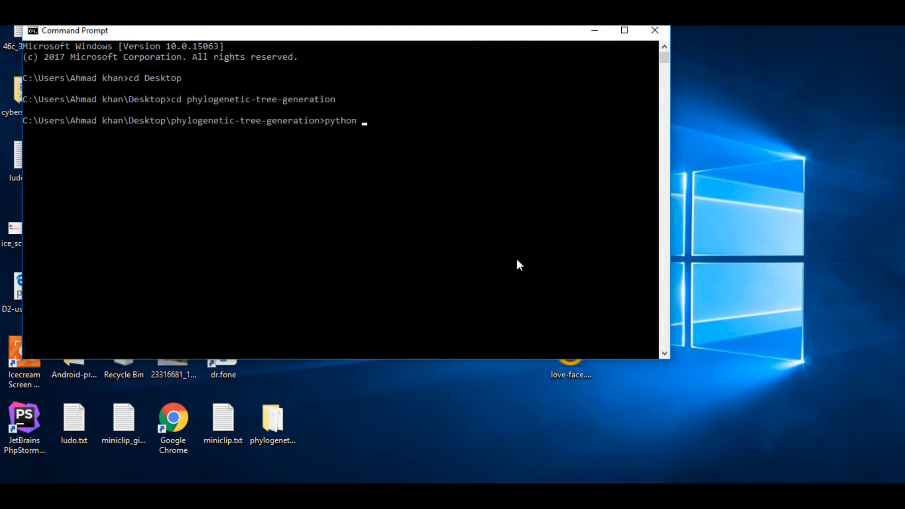
{"action": "type", "text": "start.py"}
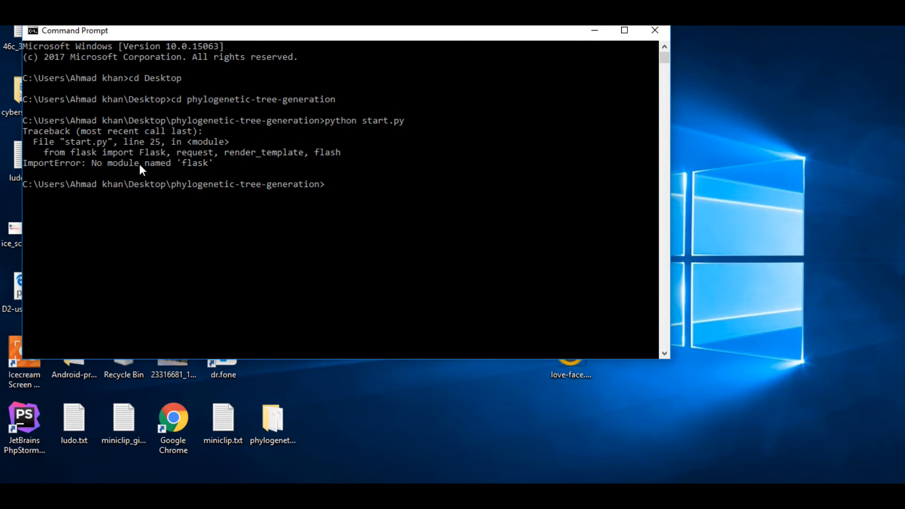
{"action": "mouse_move", "coordinate": [357, 192]}
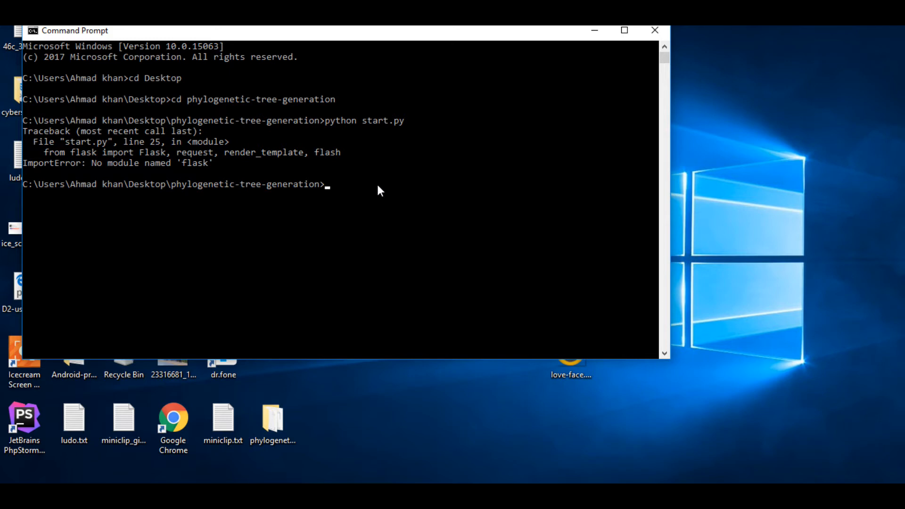
{"action": "type", "text": "pip install flask"}
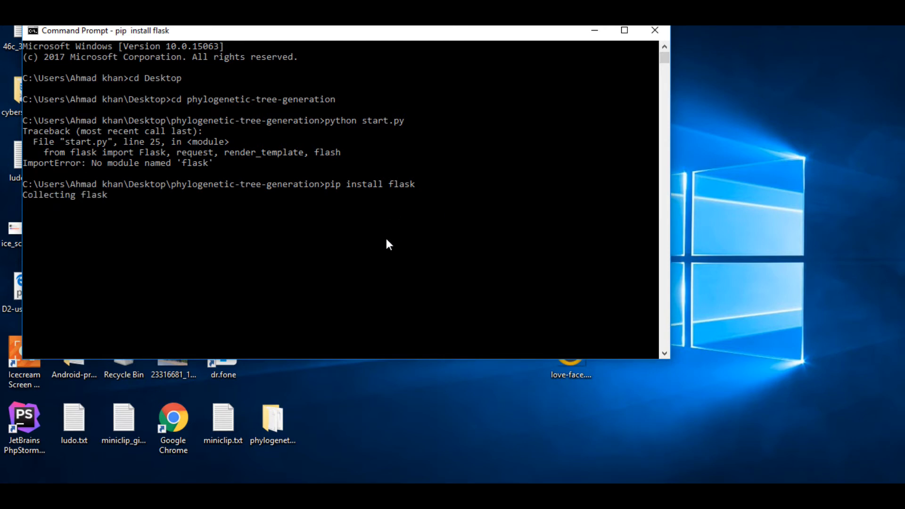
{"action": "mouse_move", "coordinate": [361, 234]}
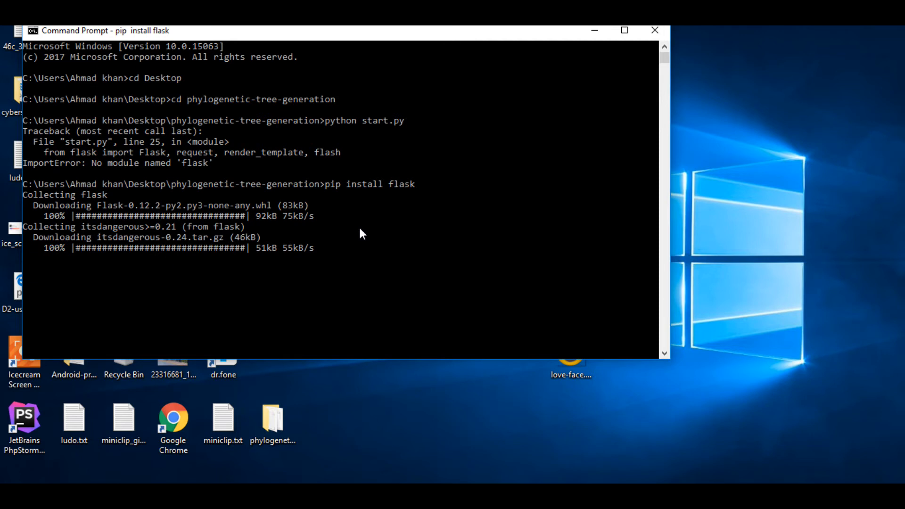
{"action": "mouse_move", "coordinate": [577, 347]}
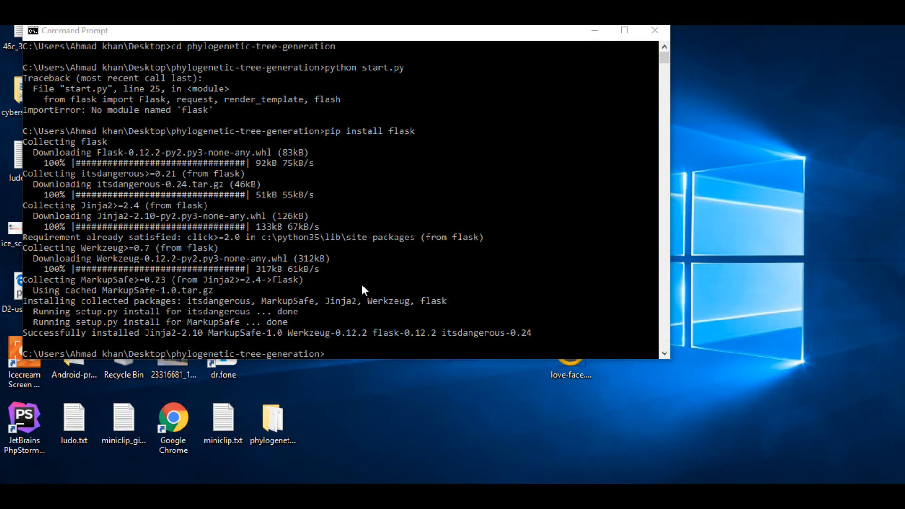
{"action": "mouse_move", "coordinate": [65, 345]}
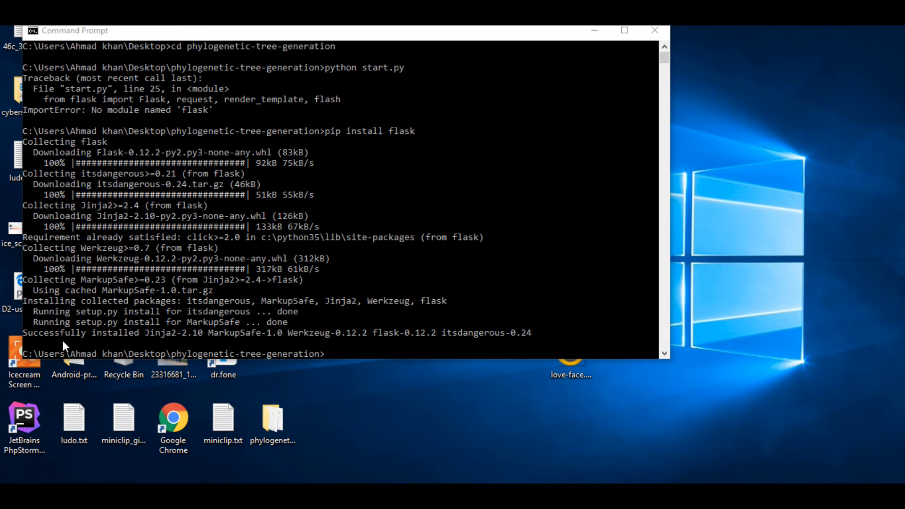
{"action": "mouse_move", "coordinate": [372, 349]}
{"action": "type", "text": "python start.py"}
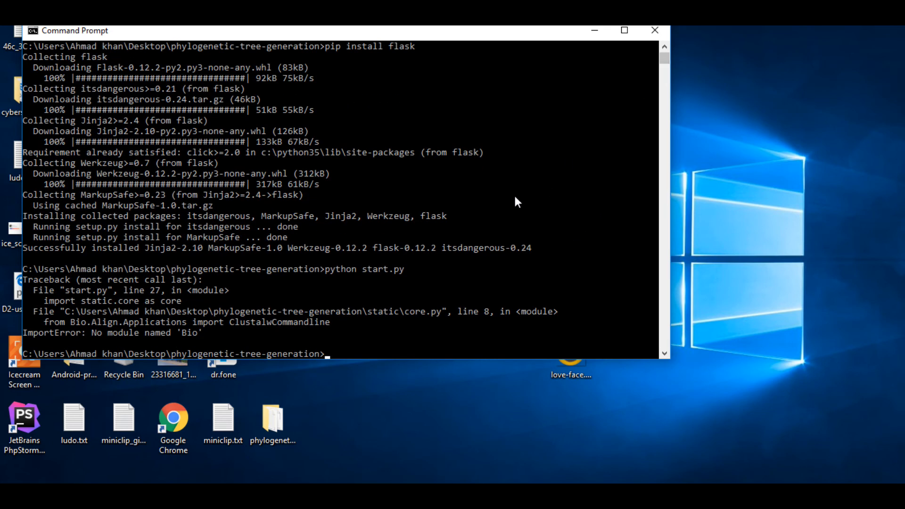
{"action": "mouse_move", "coordinate": [176, 343]}
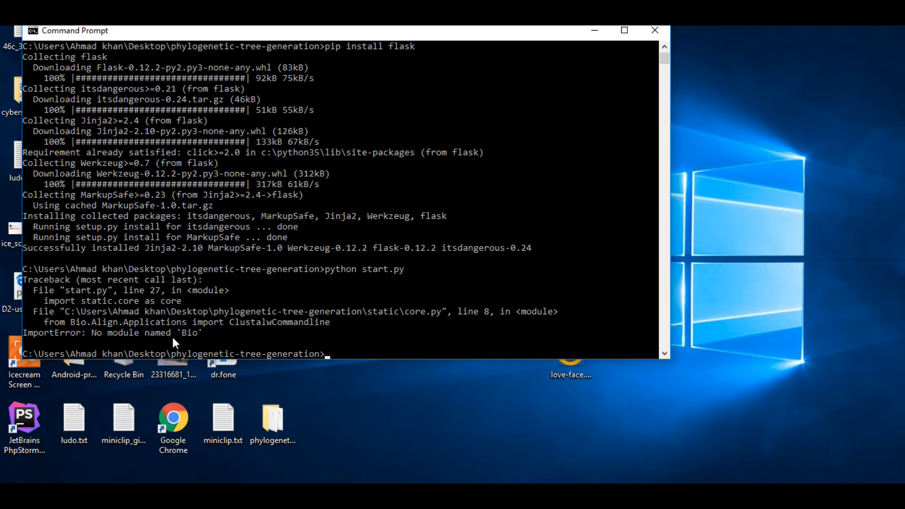
{"action": "mouse_move", "coordinate": [80, 323]}
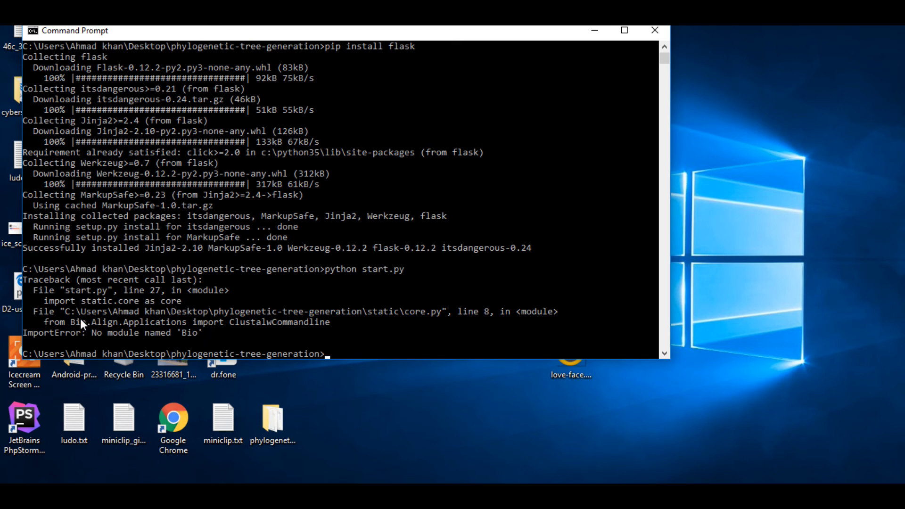
{"action": "mouse_move", "coordinate": [104, 317]}
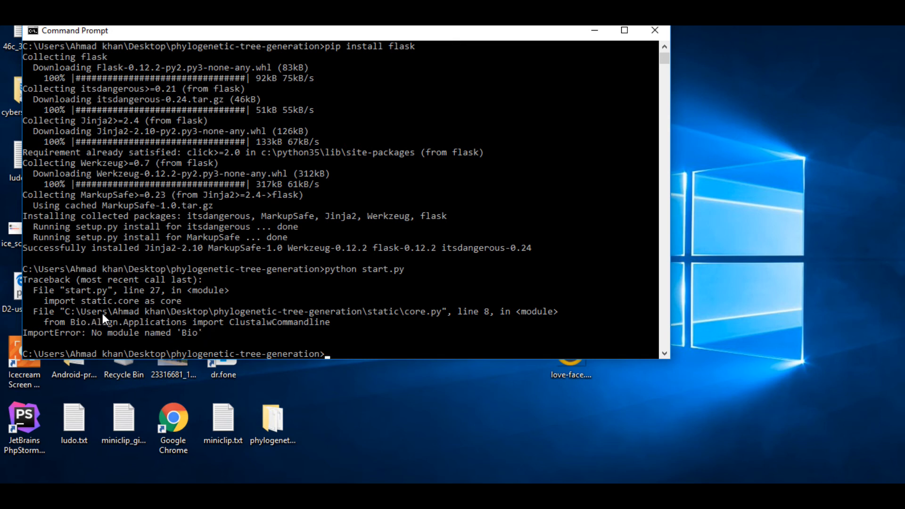